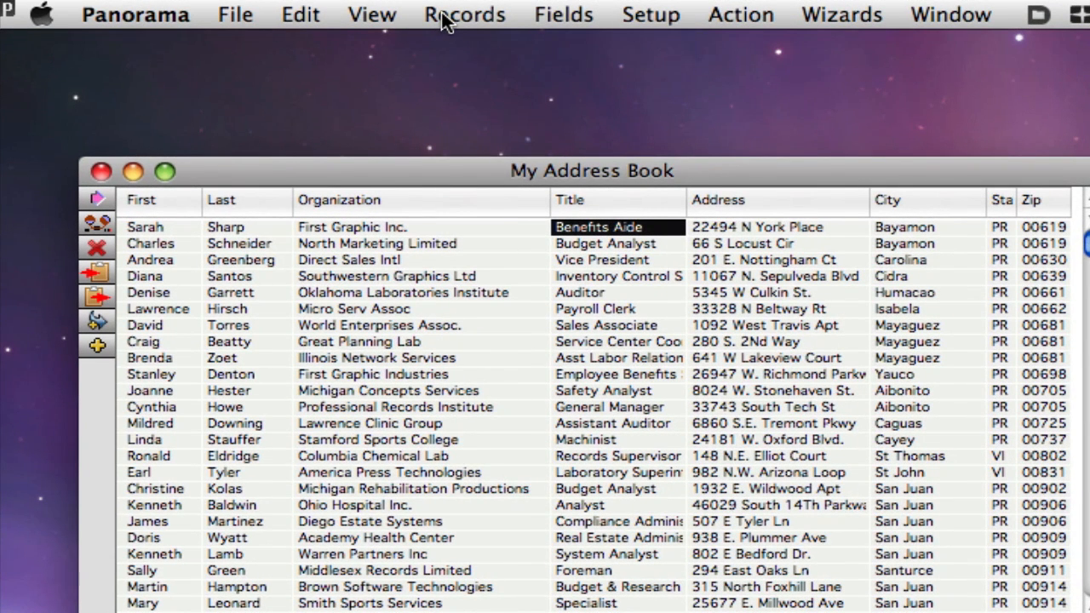
Browse the Records and Fields menus without choosing any command
click(464, 15)
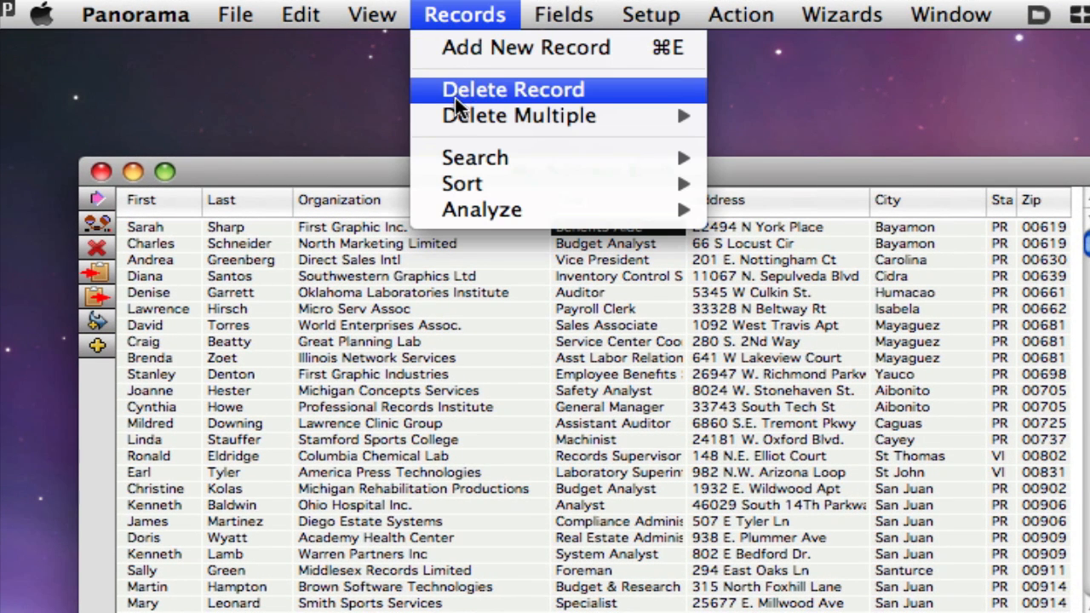
mouse_move(461, 183)
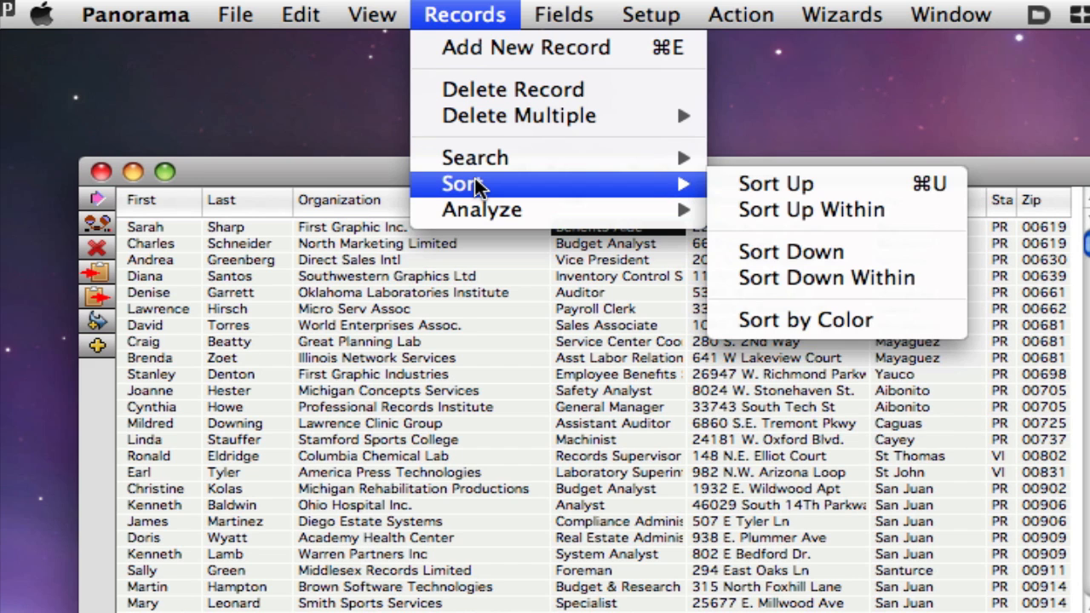
click(563, 14)
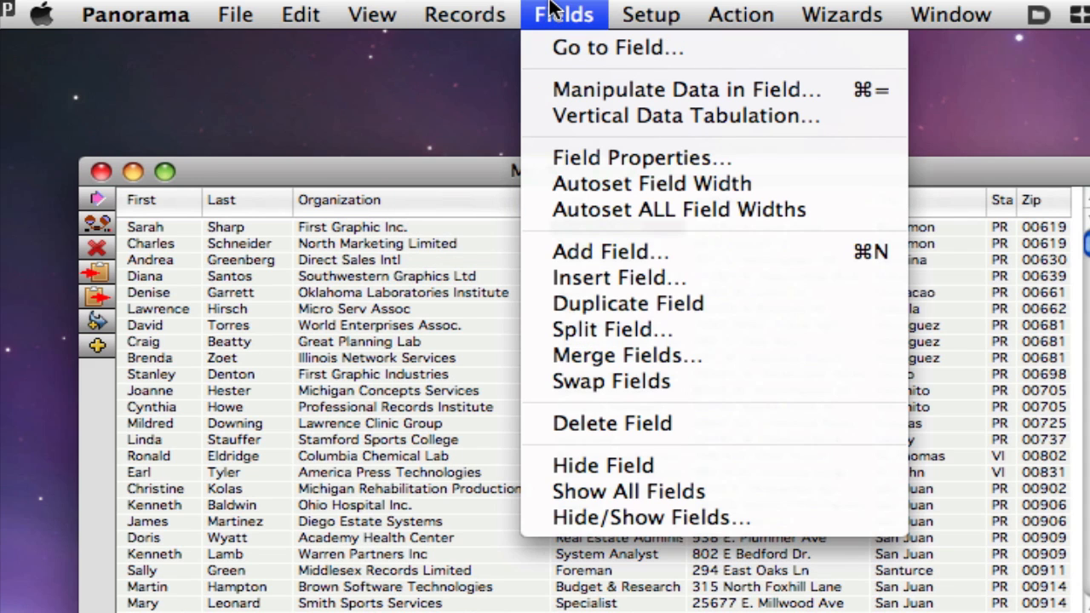
click(650, 15)
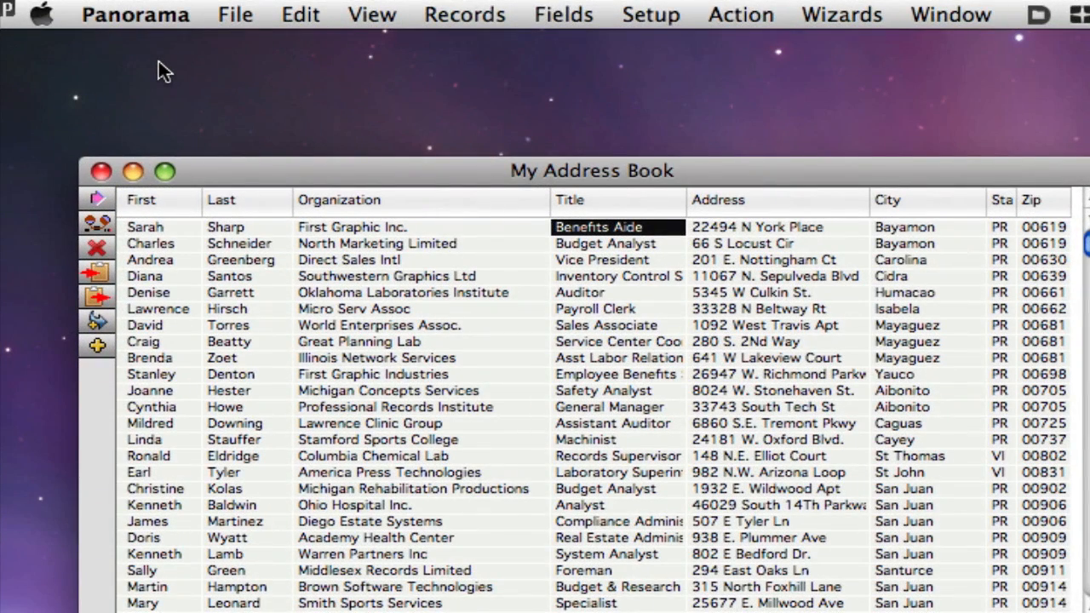
Enable Use "Classic" menus (Search, Sort, Math) in General Preferences
click(135, 14)
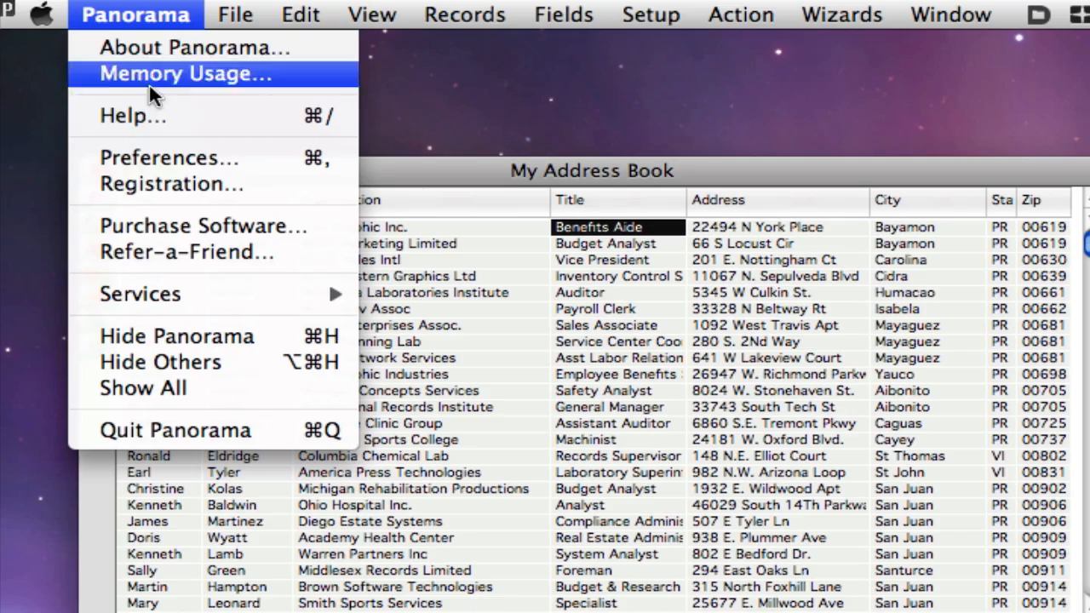
click(168, 157)
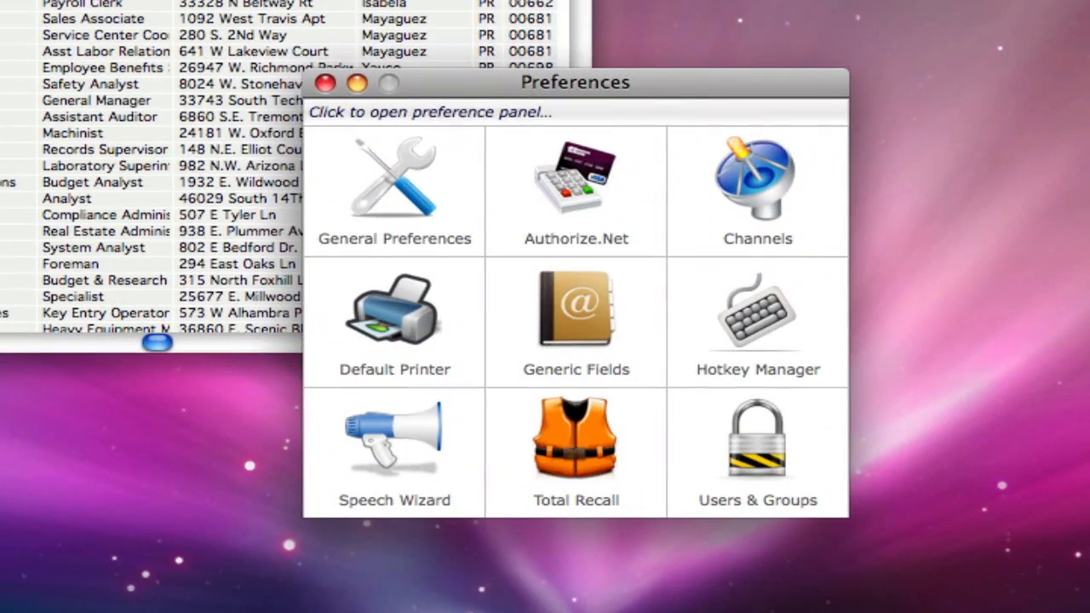
click(393, 187)
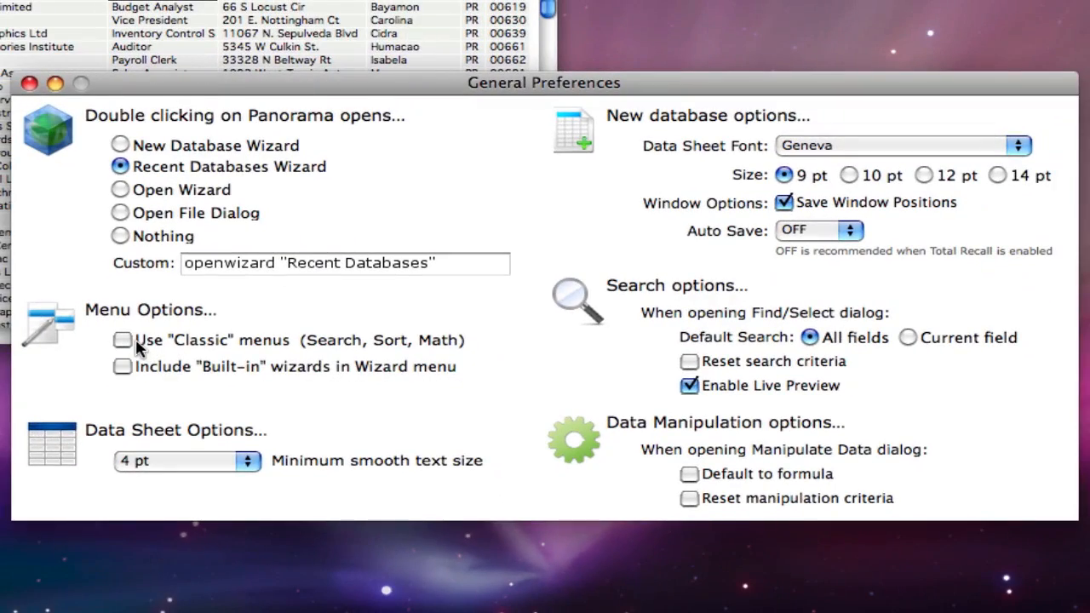
click(122, 340)
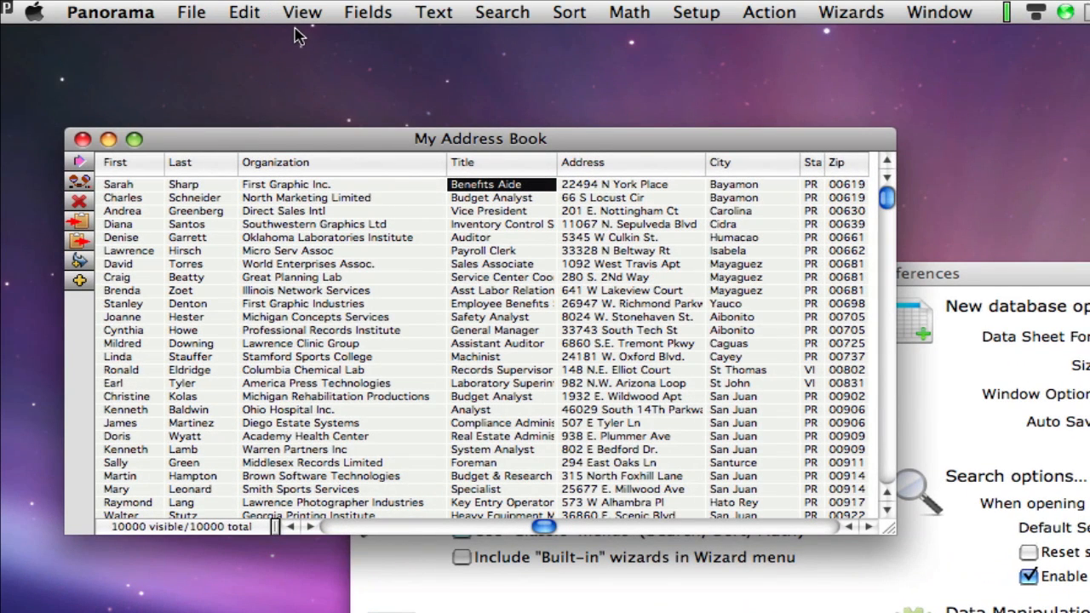
mouse_move(302, 21)
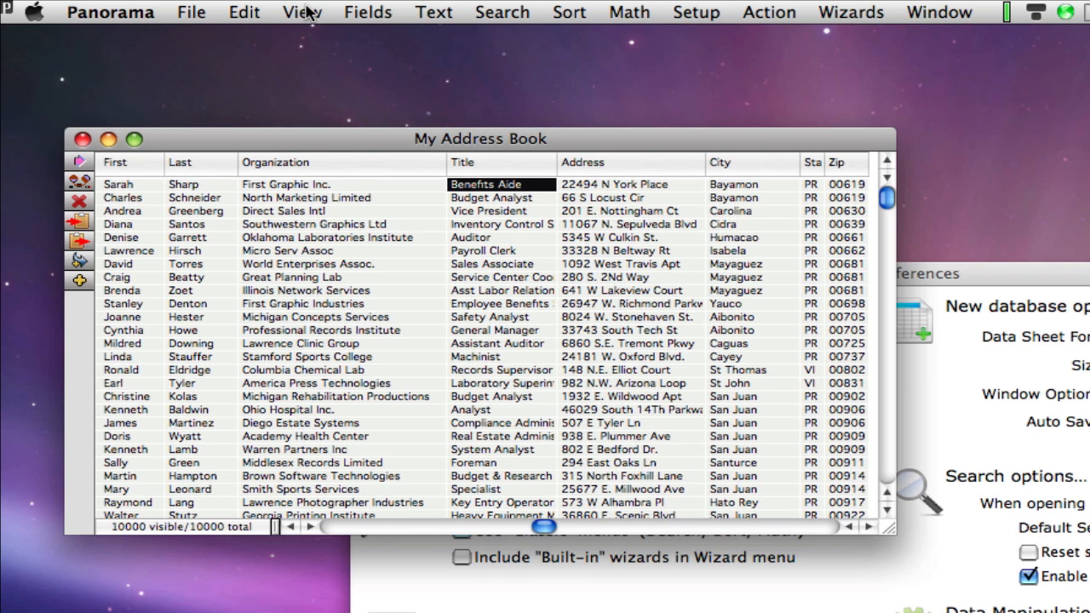
Inspect the new Text, Sort, Search and Math menus, then bring General Preferences forward
click(434, 12)
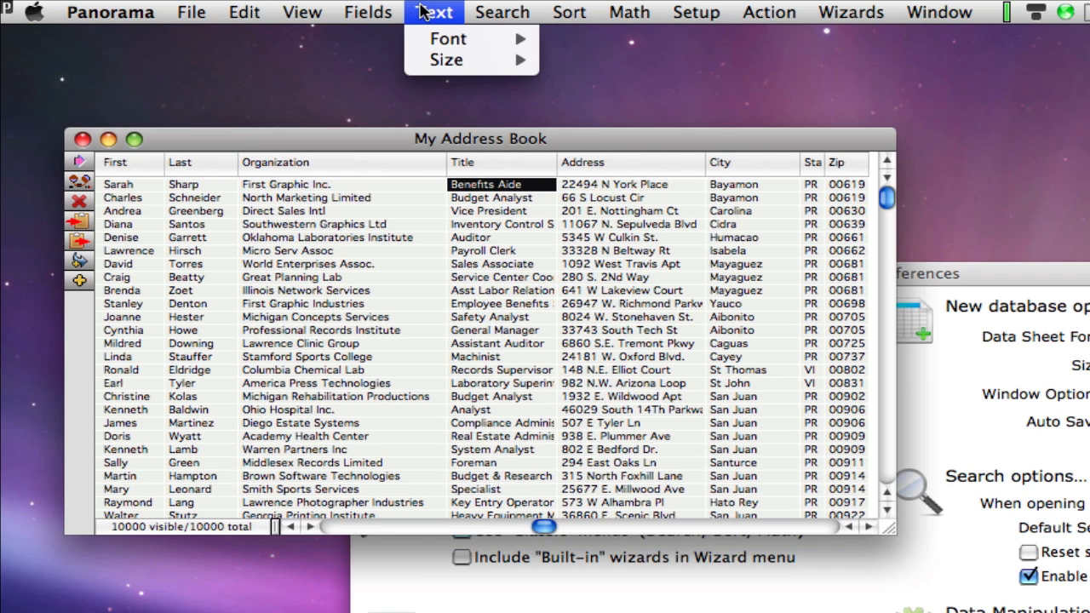
click(569, 12)
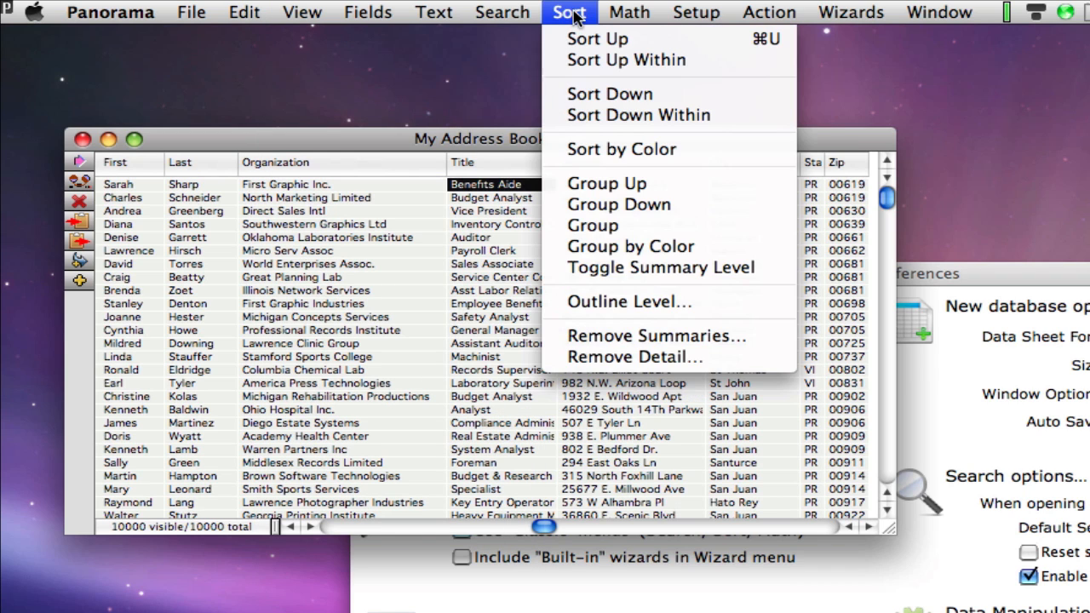
click(503, 12)
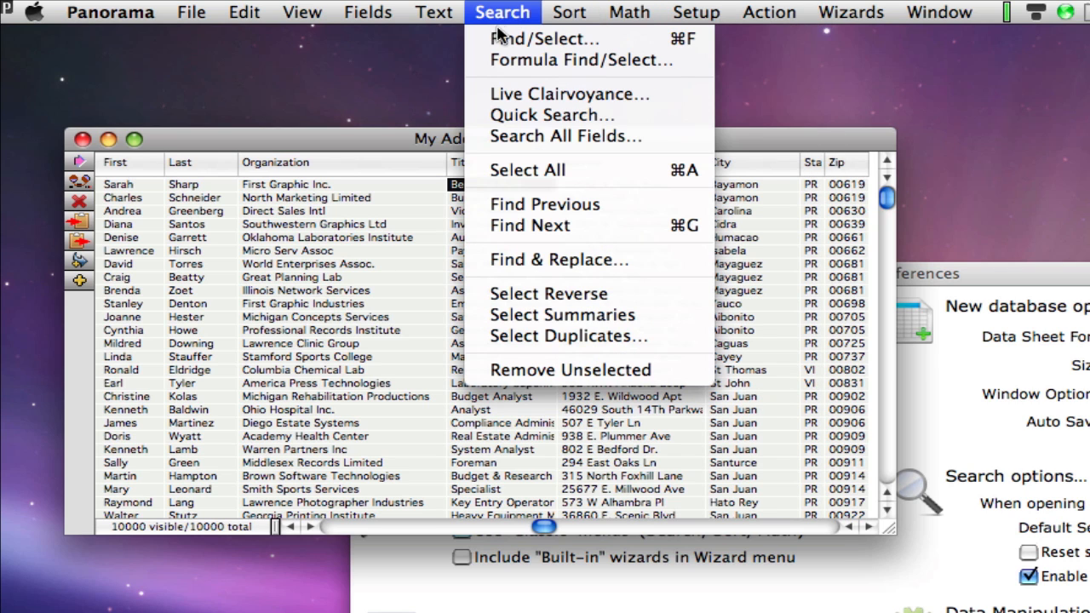
click(545, 38)
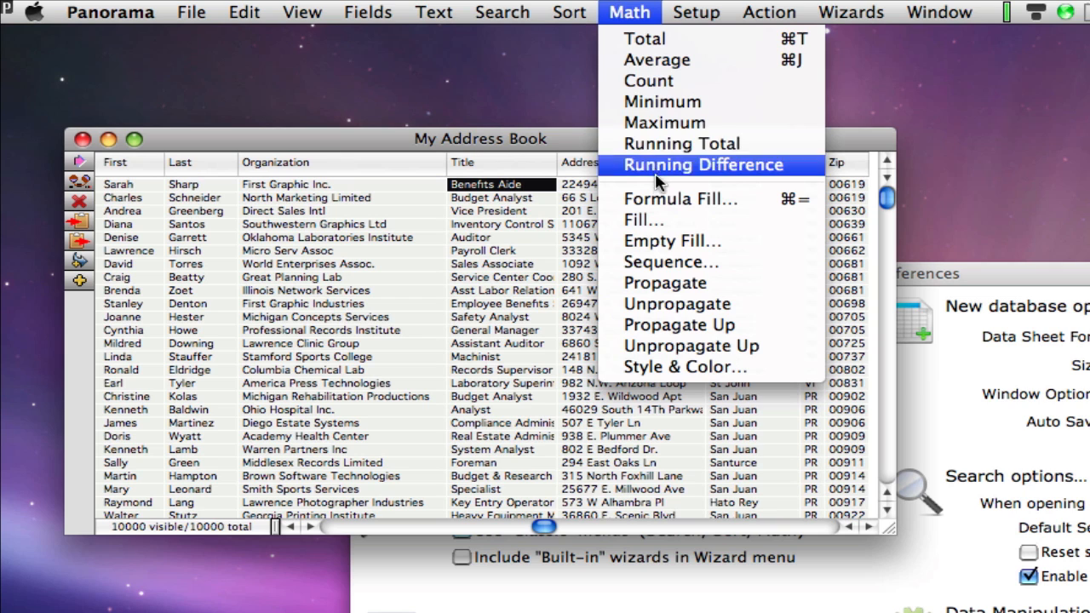
click(681, 198)
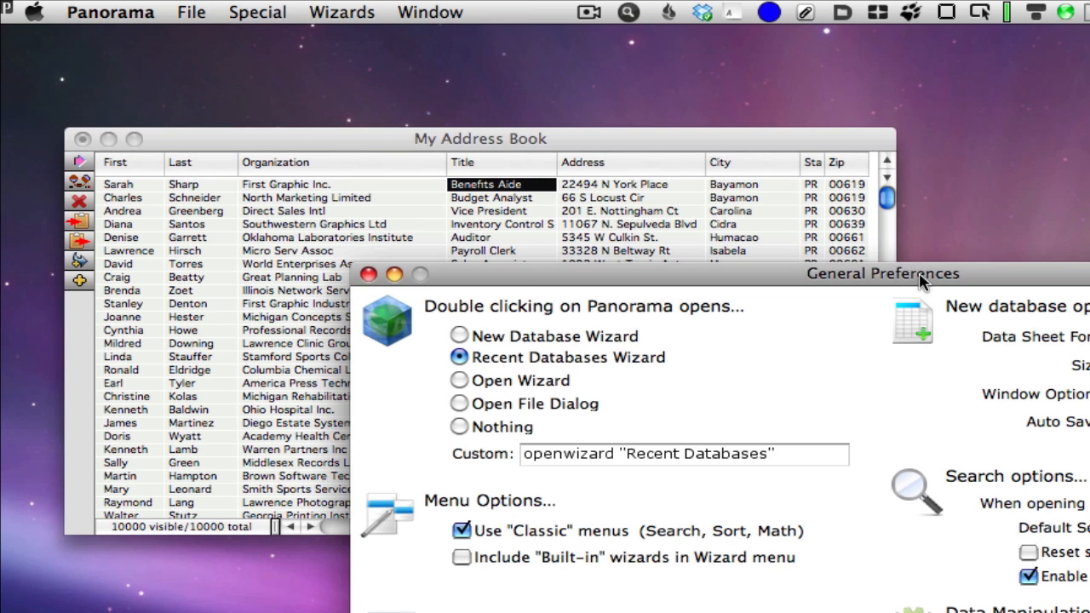
Untick Use "Classic" menus and confirm Search and Sort are back under Records
click(461, 531)
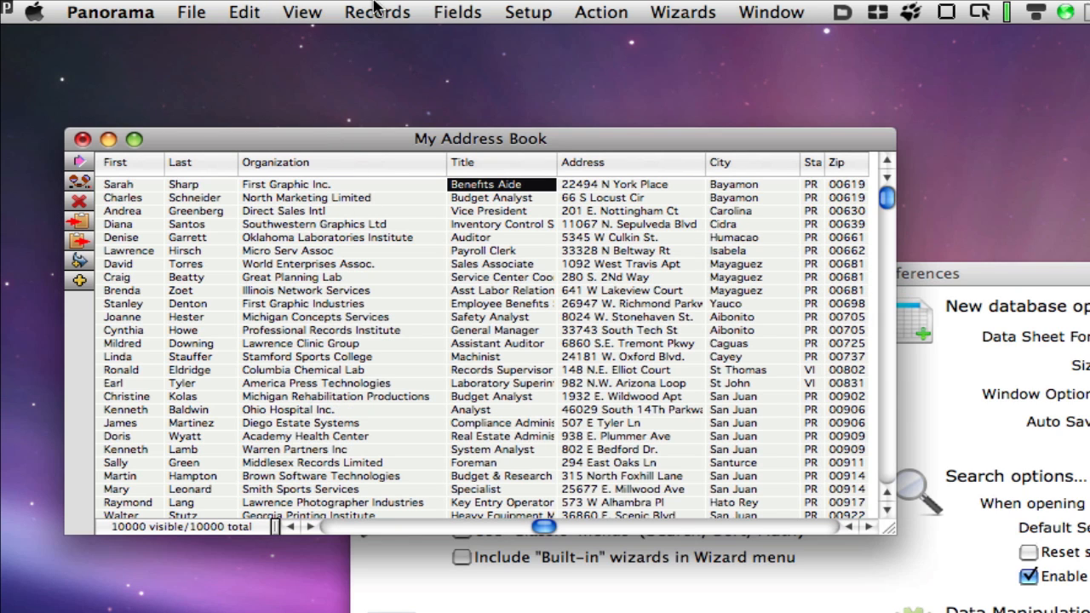
click(377, 11)
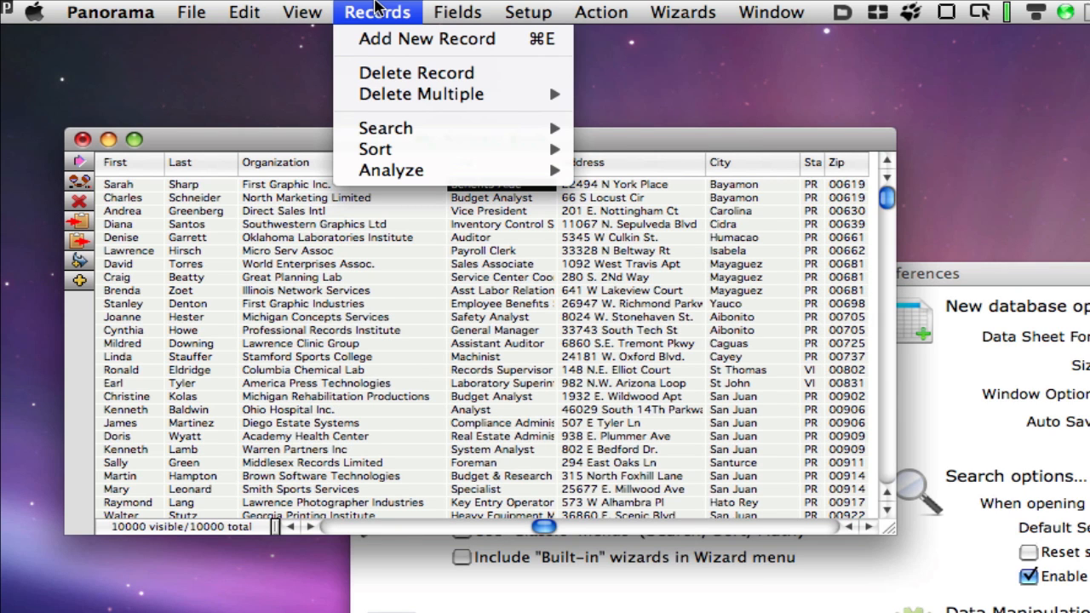
mouse_move(385, 128)
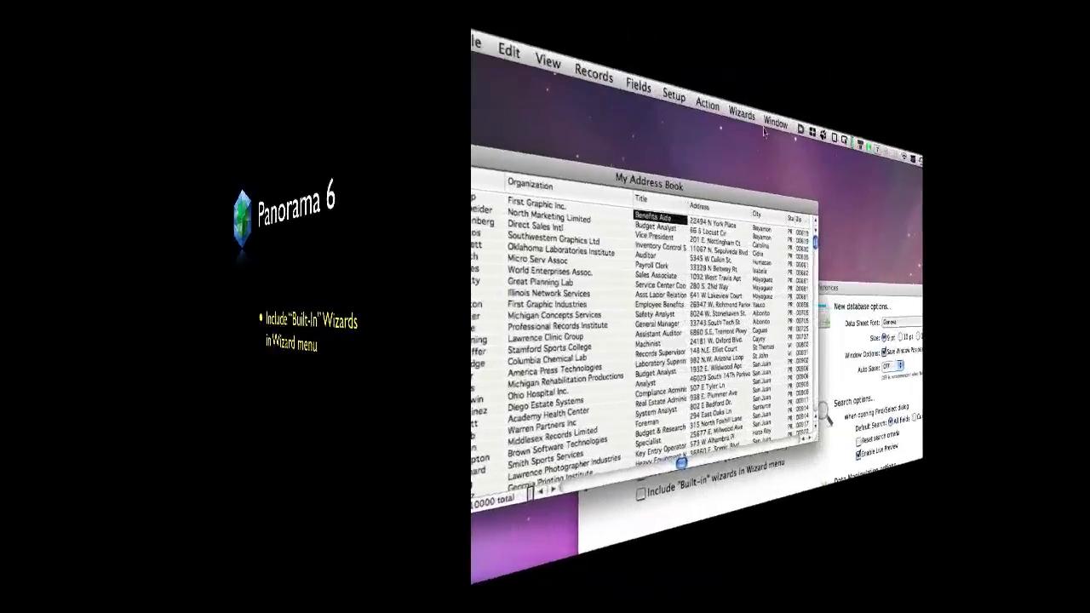
Bring the General Preferences window in front of the address book
click(490, 12)
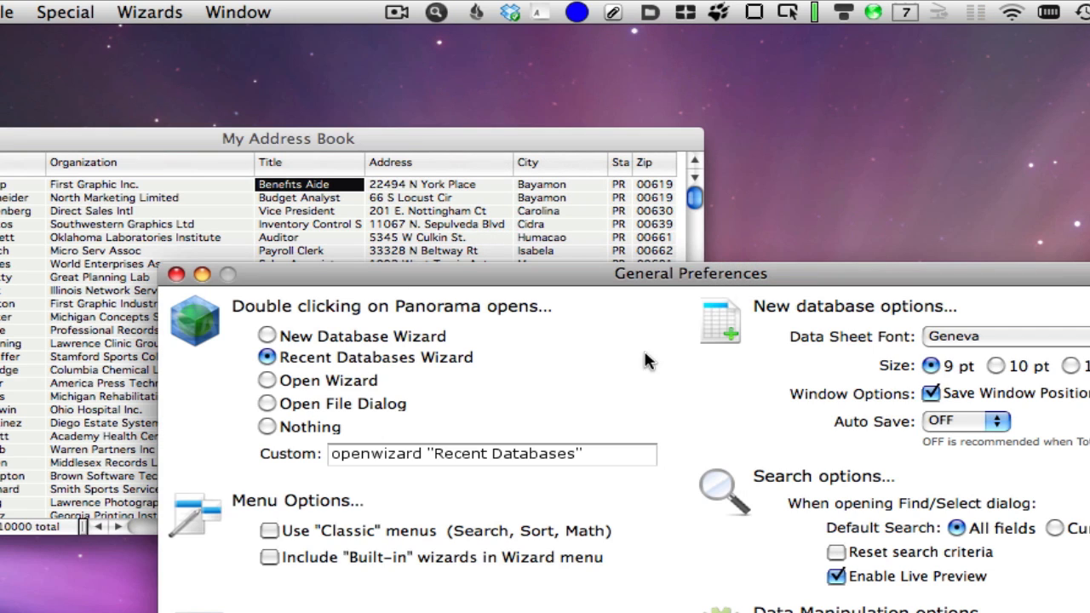
Tick Include "Built-in" wizards and view the expanded Wizards menu
click(268, 557)
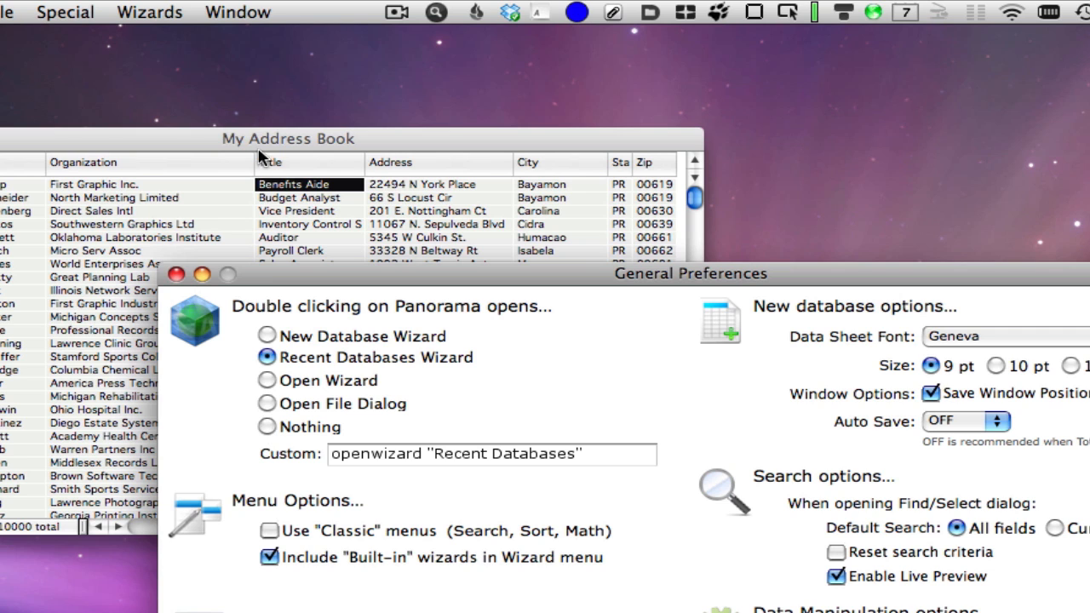
click(490, 12)
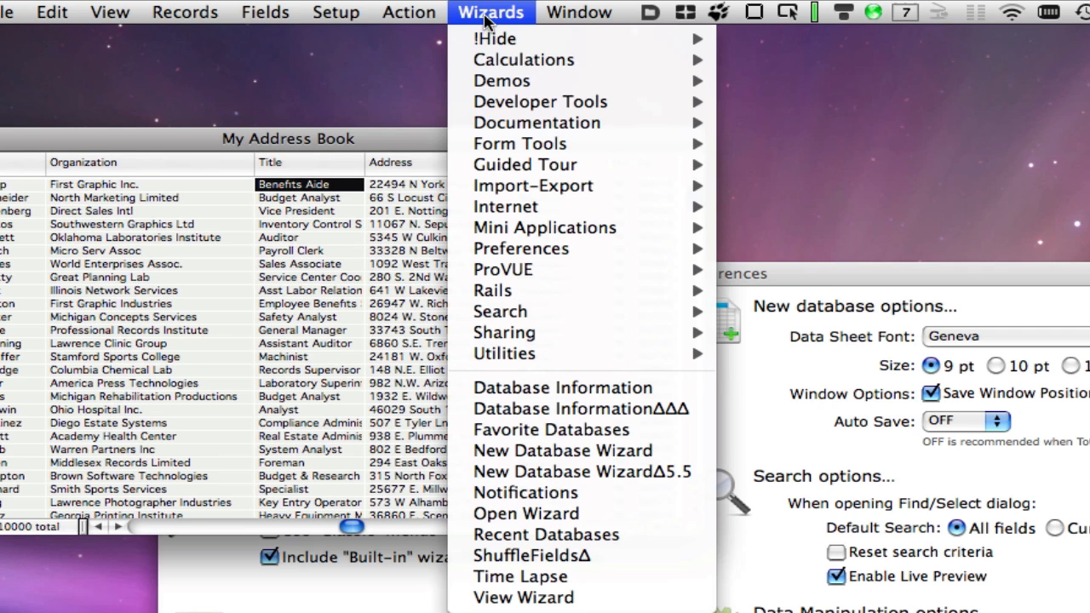
mouse_move(537, 122)
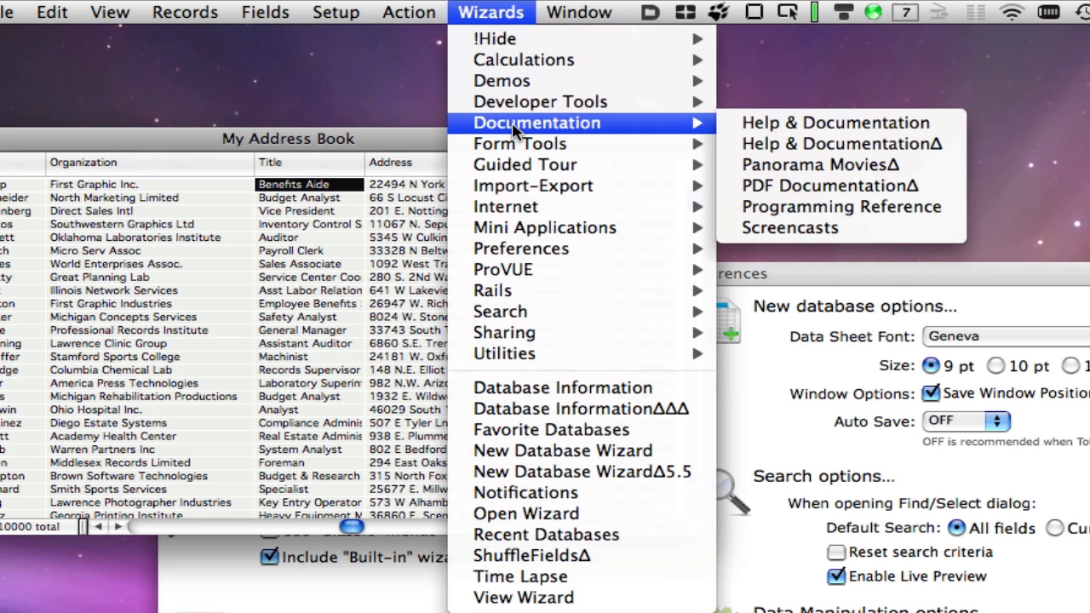
mouse_move(520, 143)
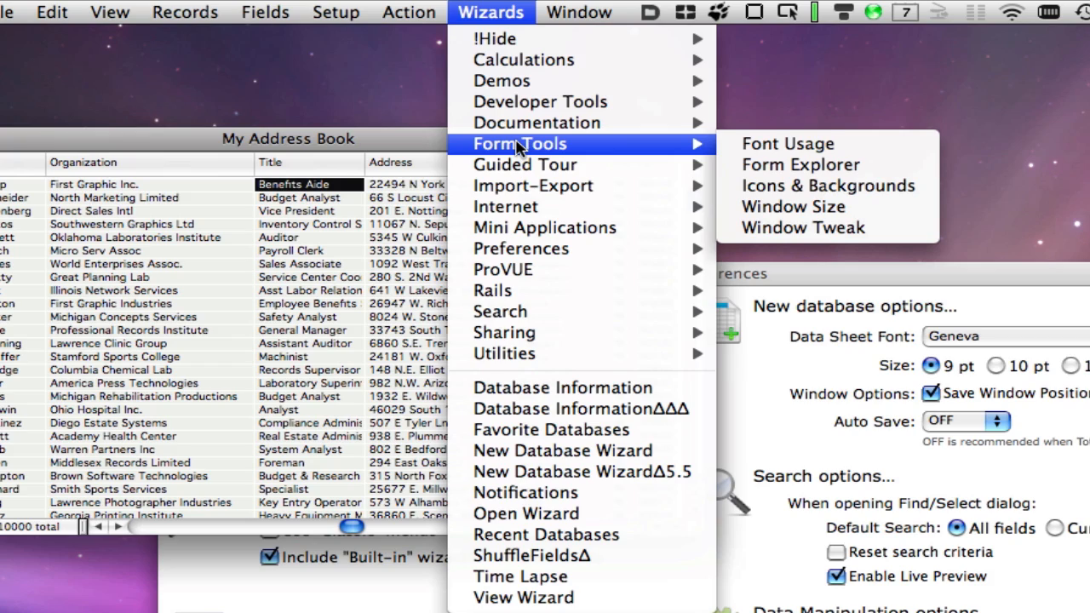